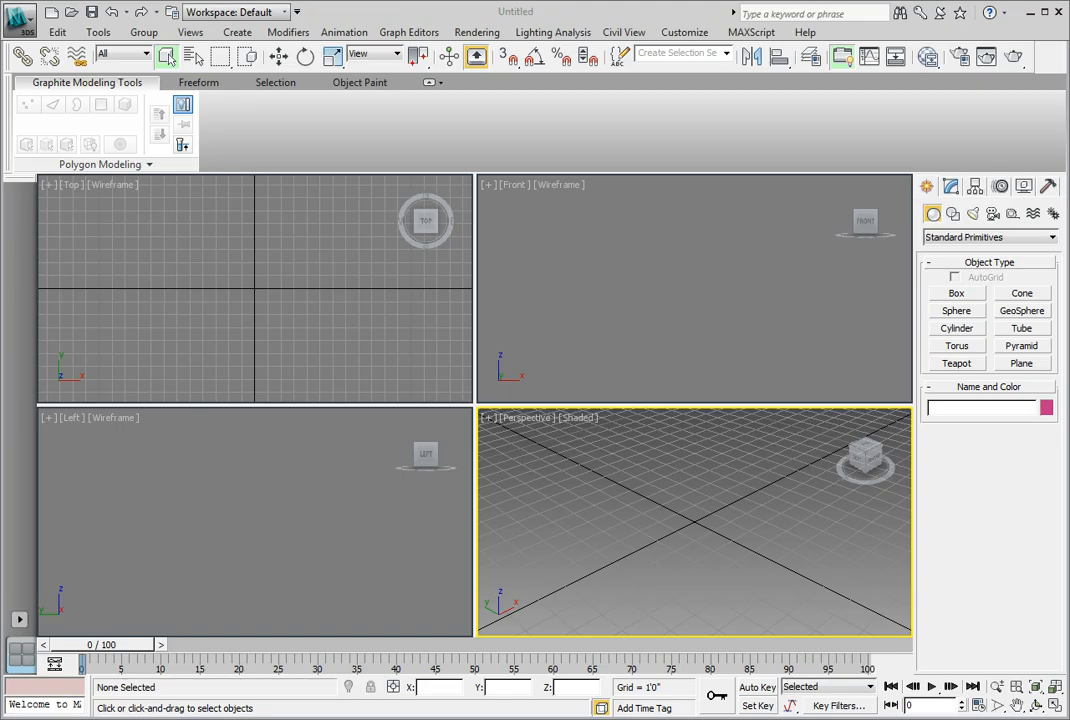
Open Ch04_Interior_mask01.max from the CH 04 scenes folder
click(18, 18)
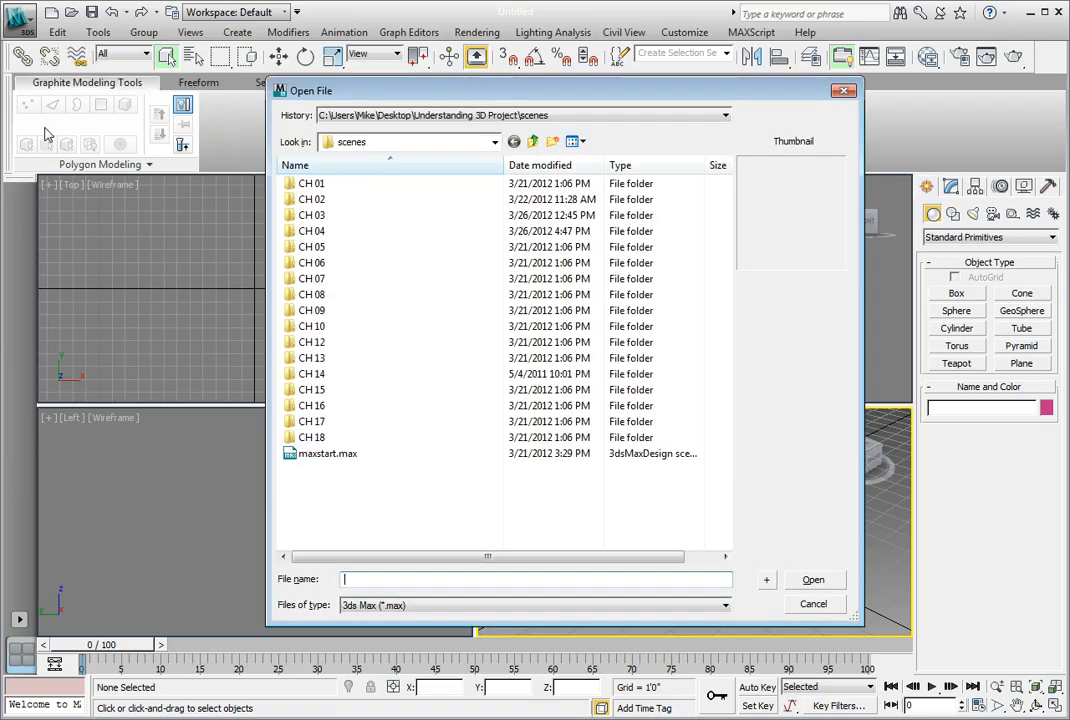
double_click(312, 230)
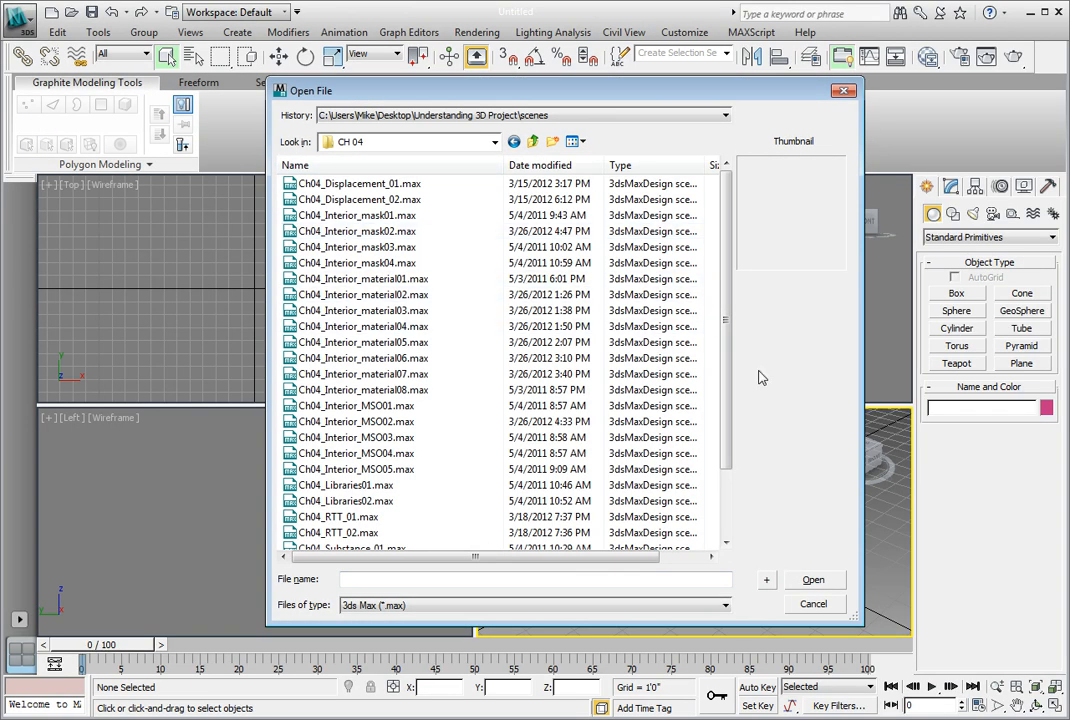
mouse_move(818, 388)
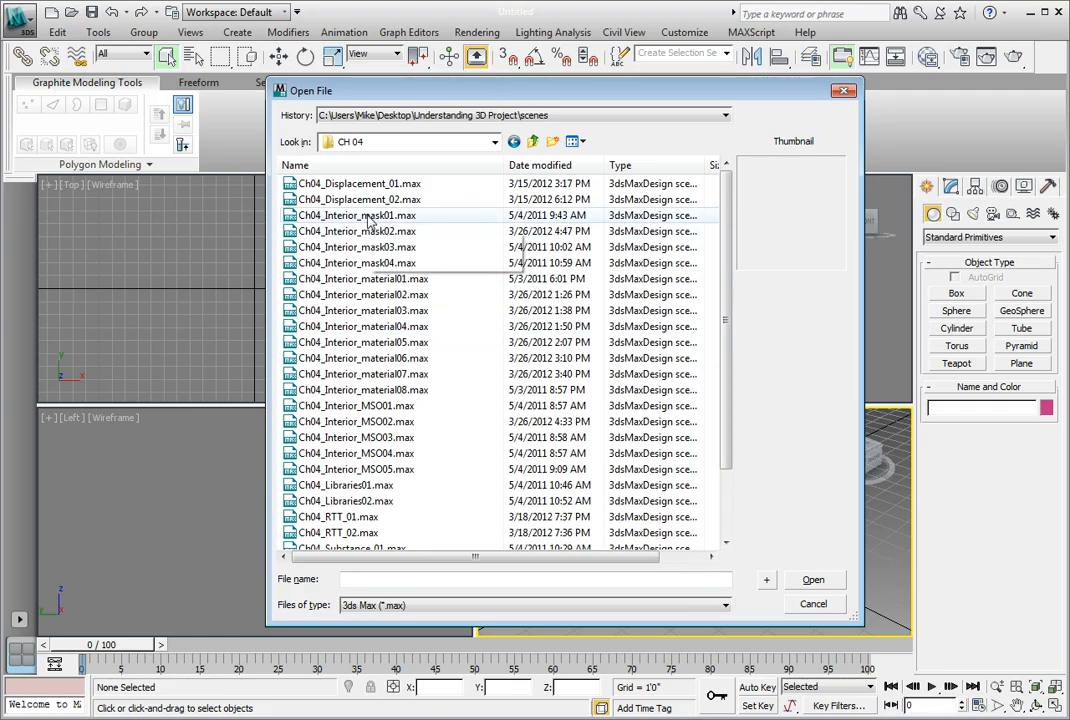
click(356, 216)
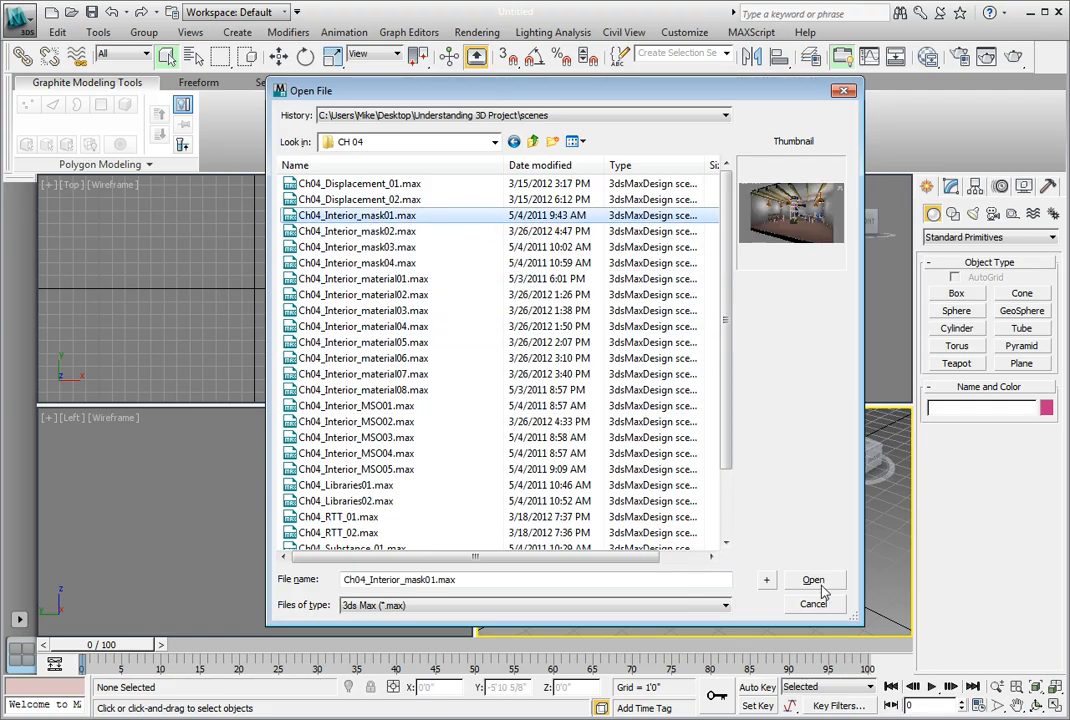
click(814, 580)
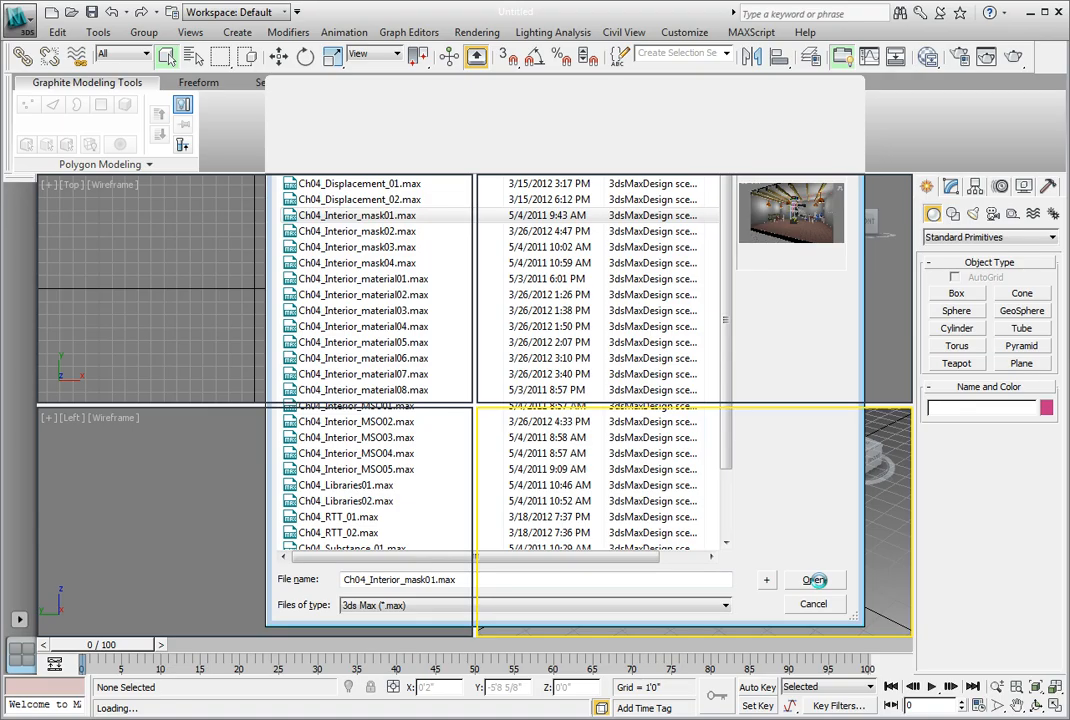
click(814, 580)
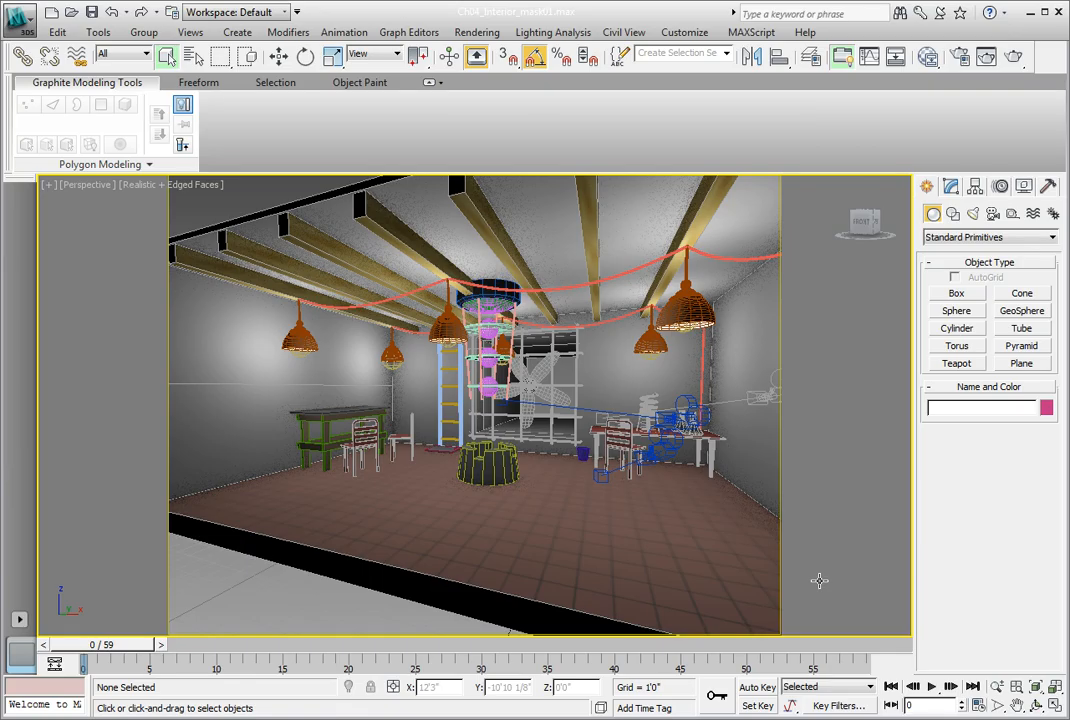
Save As with the name incremented to Ch04_Interior_mask02, replacing the existing file
click(16, 12)
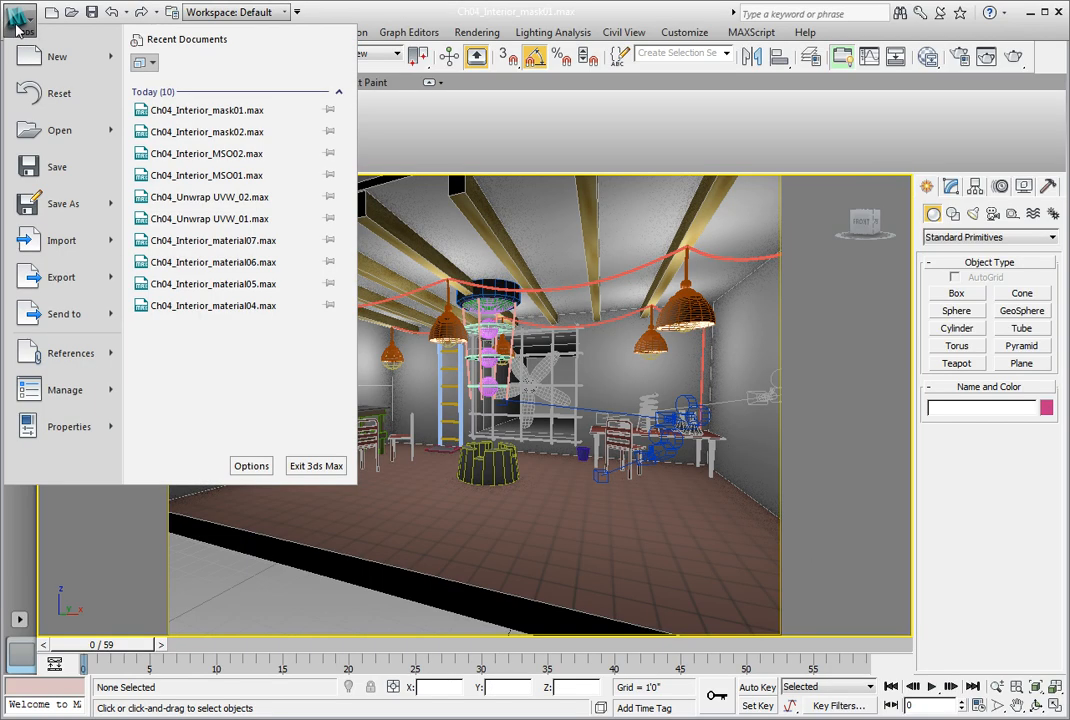
click(62, 204)
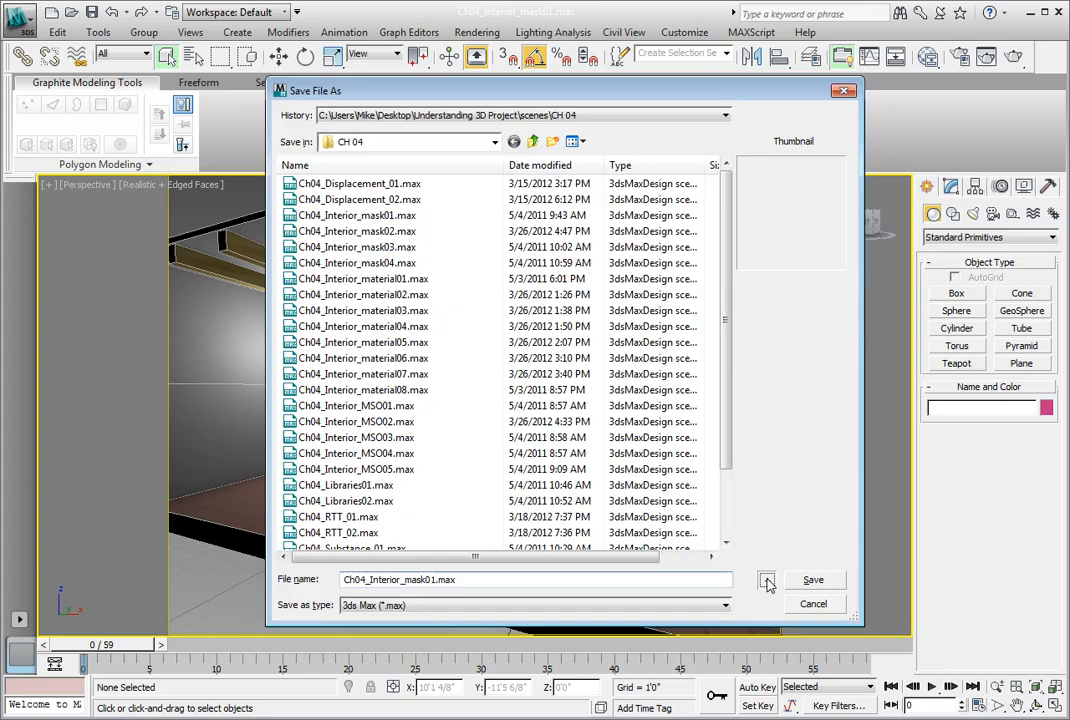
click(812, 580)
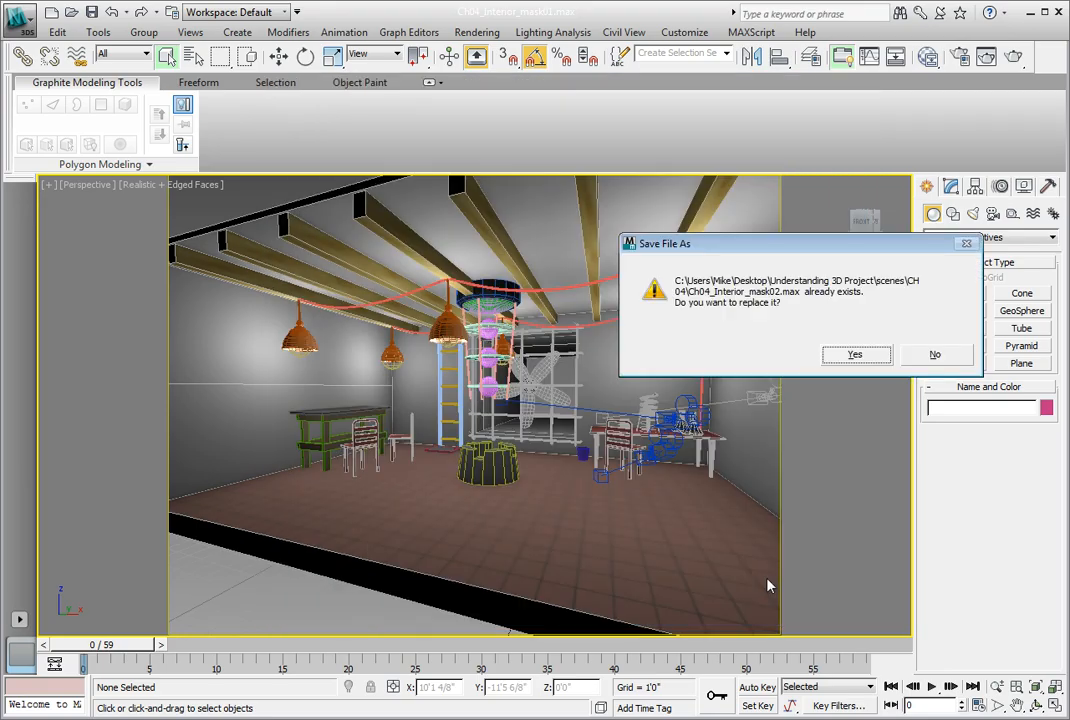
click(854, 354)
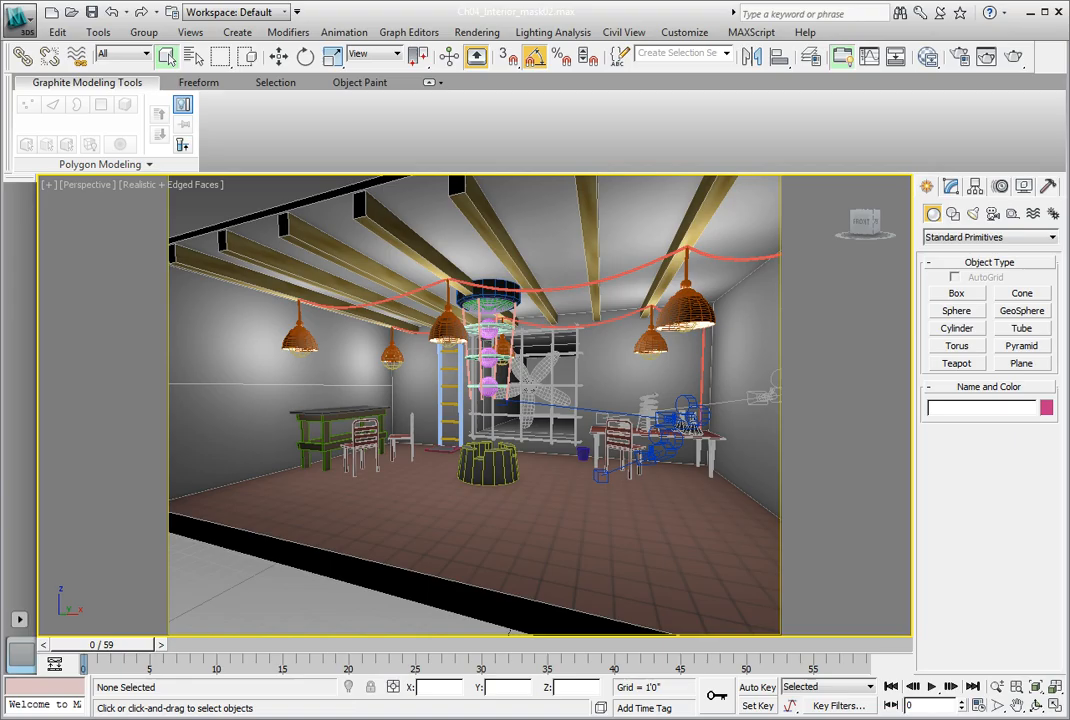
mouse_move(928, 62)
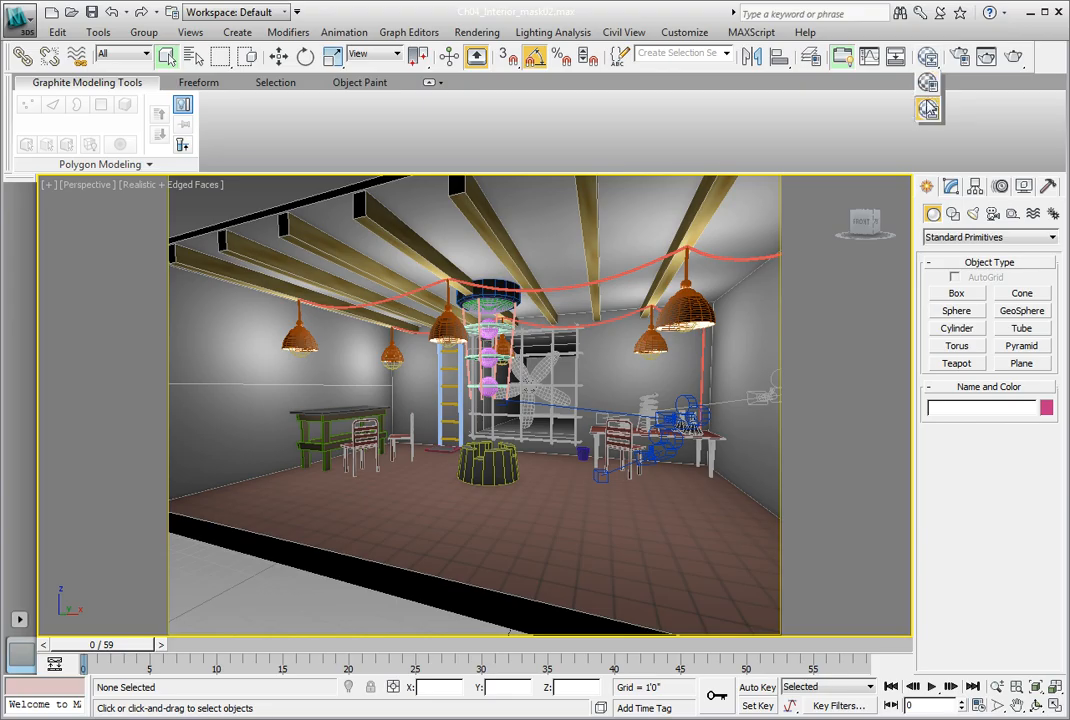
mouse_move(928, 110)
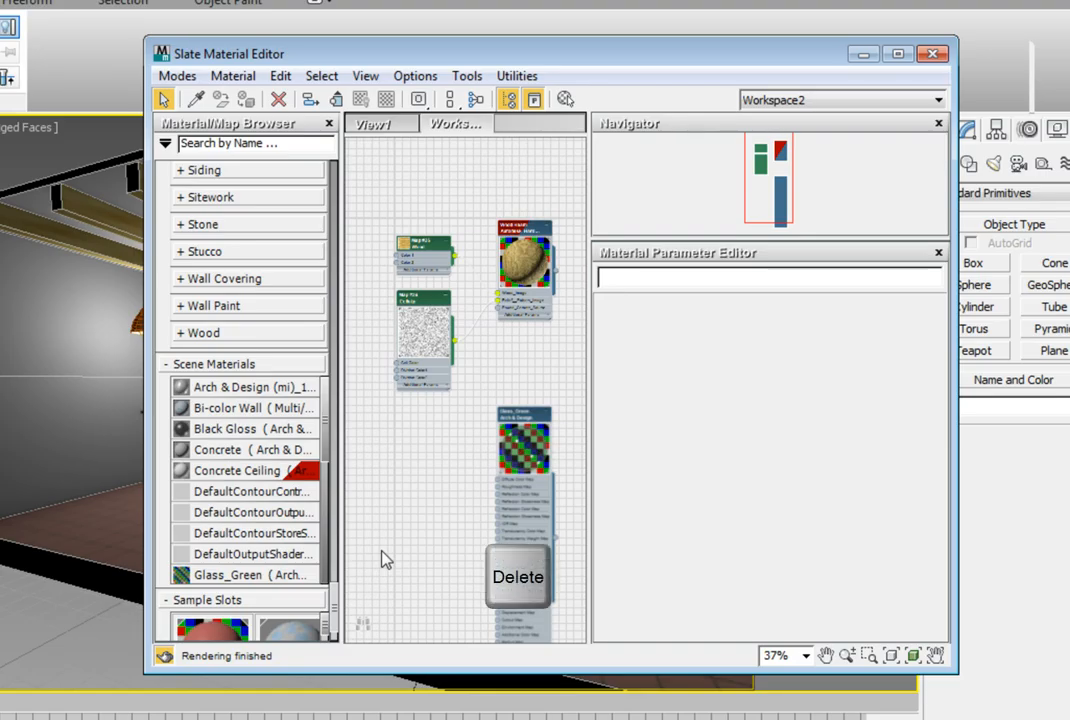
Work in the Slate Material Editor view while replacing the old nodes with a Blend material
click(516, 576)
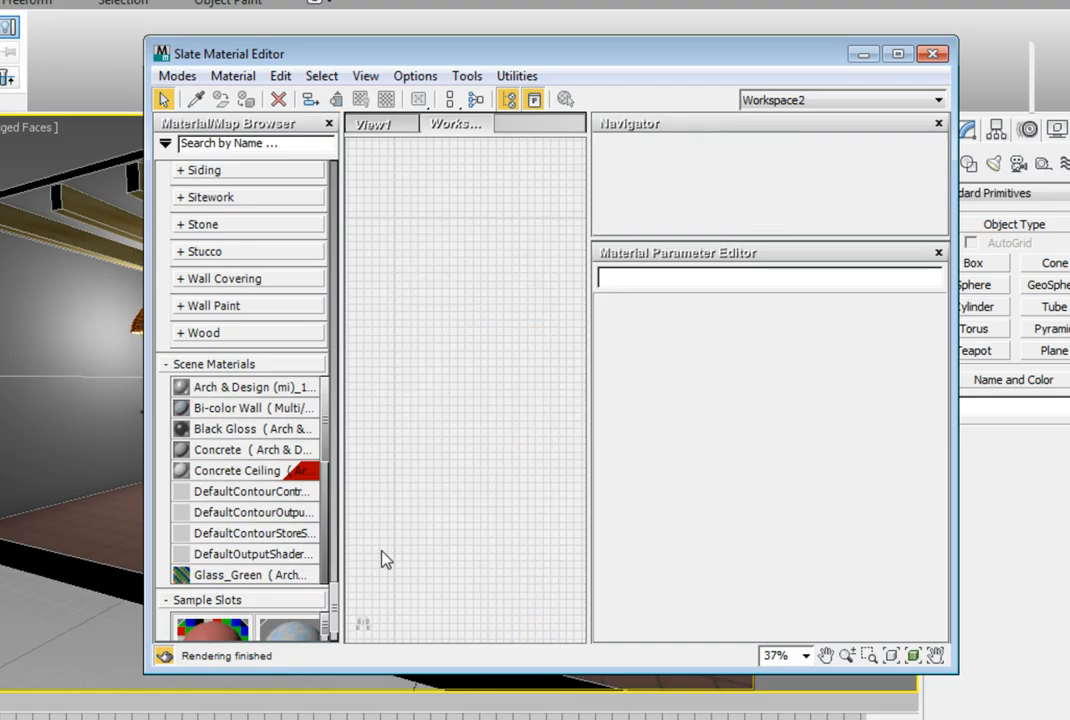
scroll(up, 3)
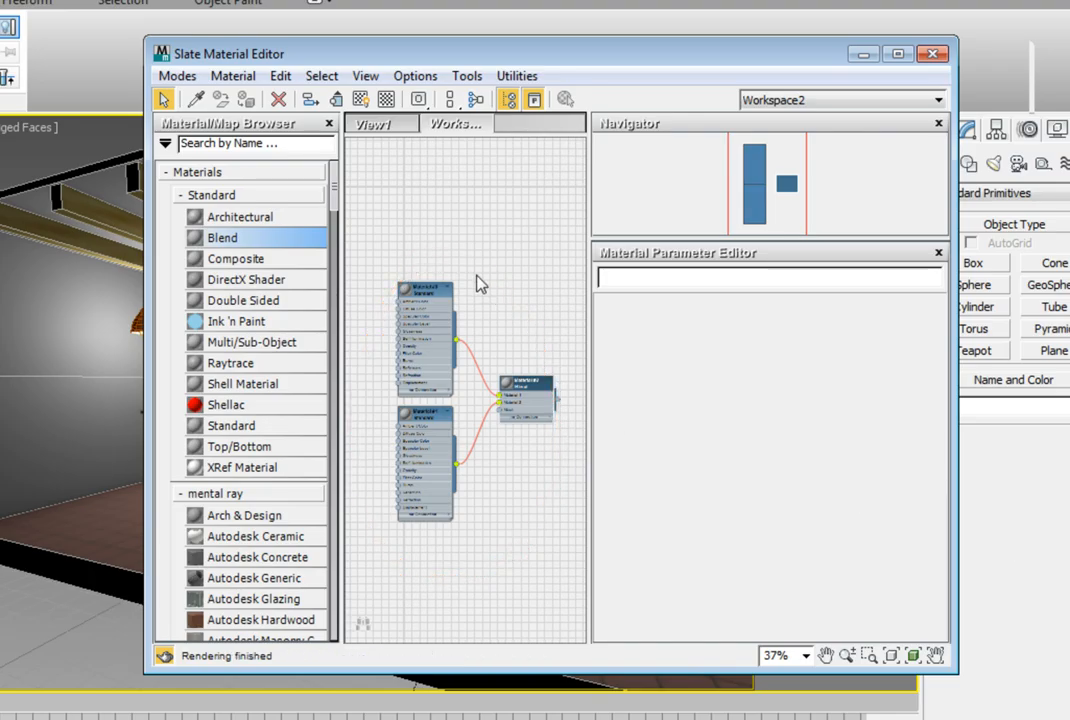
mouse_move(634, 408)
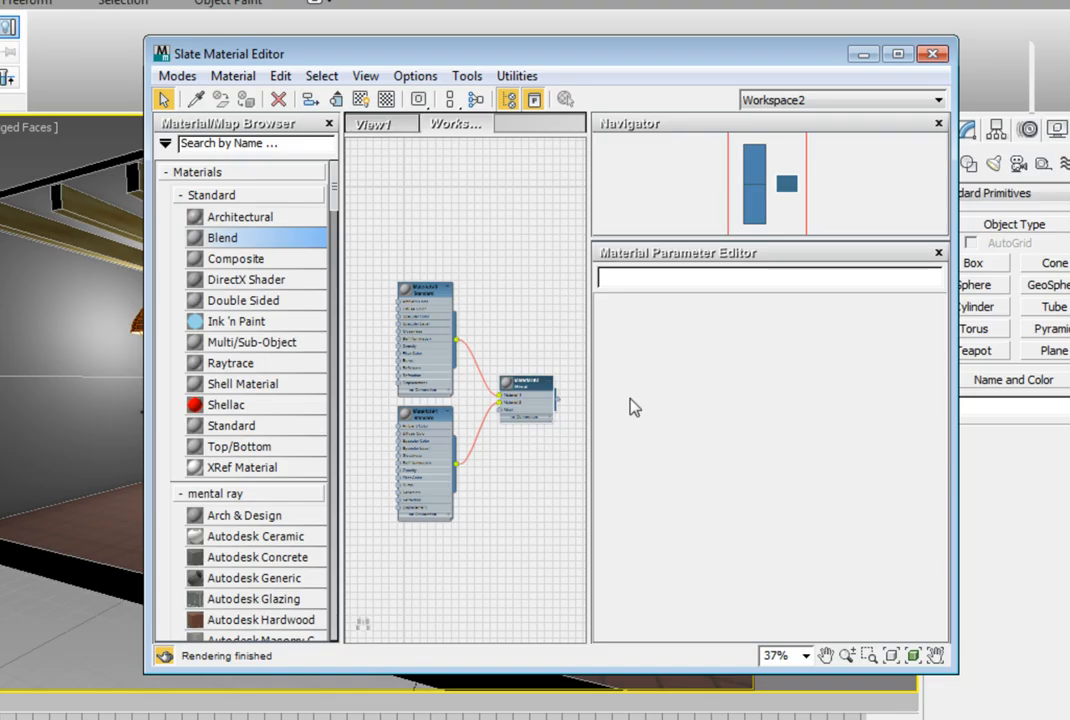
mouse_move(378, 568)
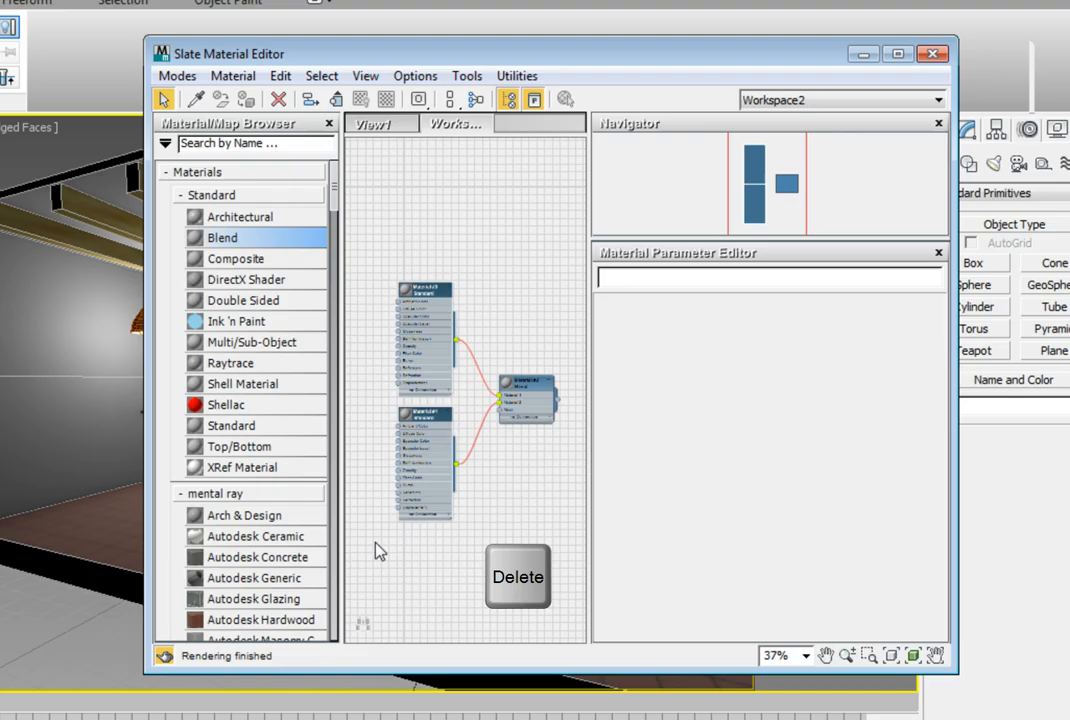
Collapse the Blend node's mental ray connection slots, leaving Material 1, Material 2 and Mask
click(516, 576)
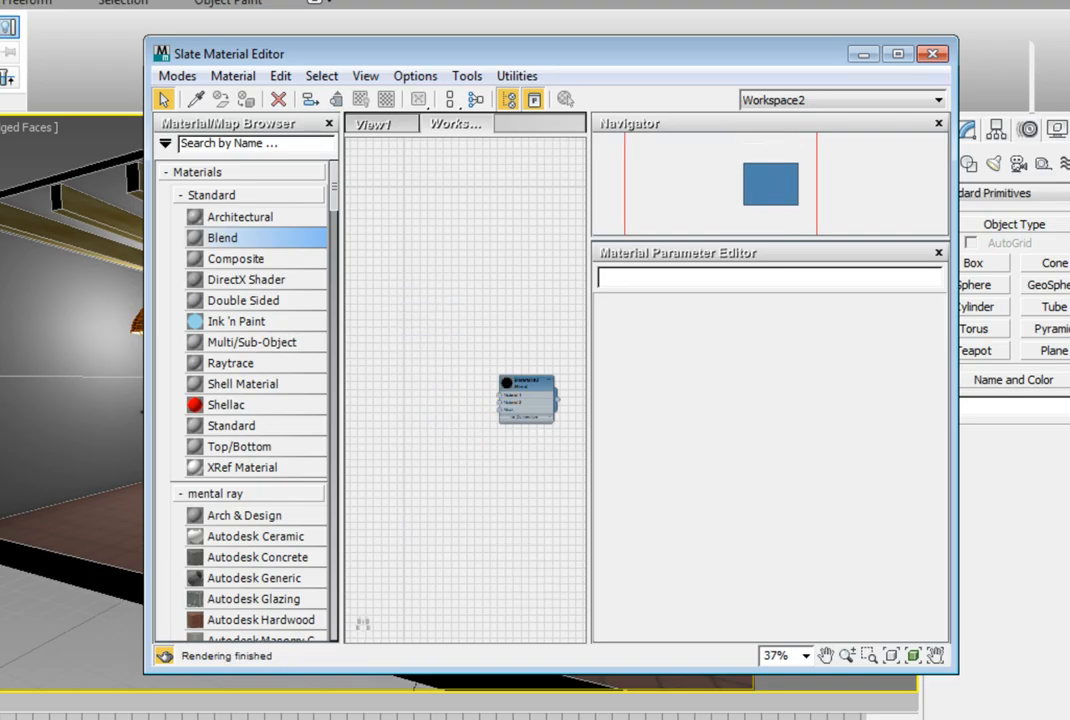
drag(526, 396, 490, 382)
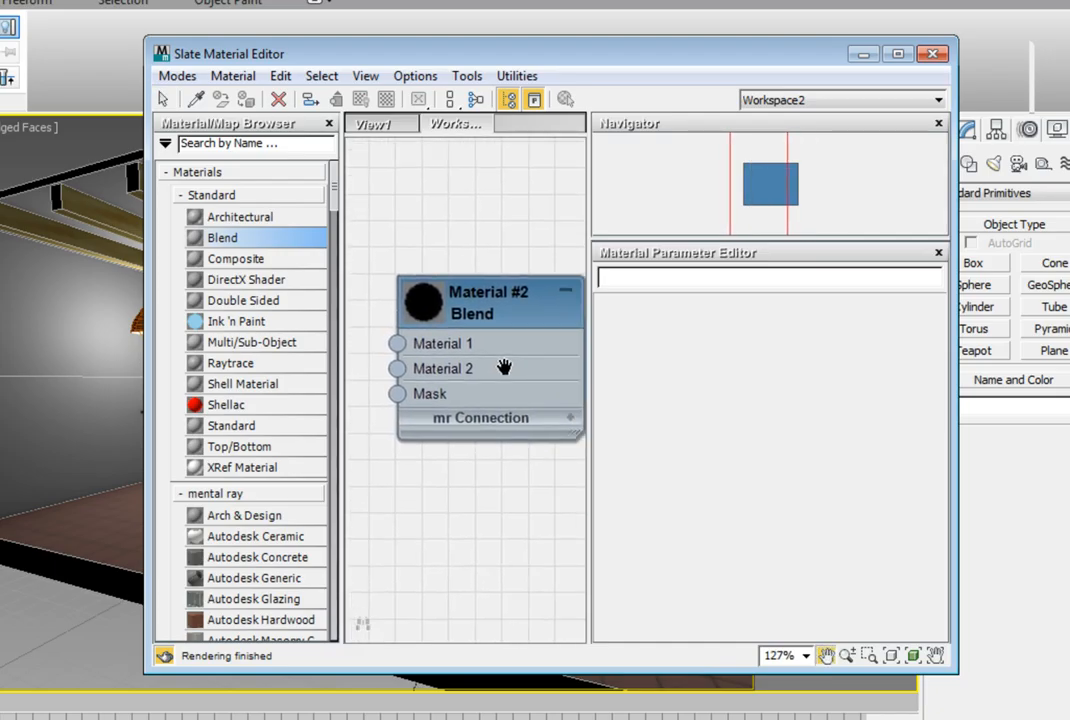
click(570, 418)
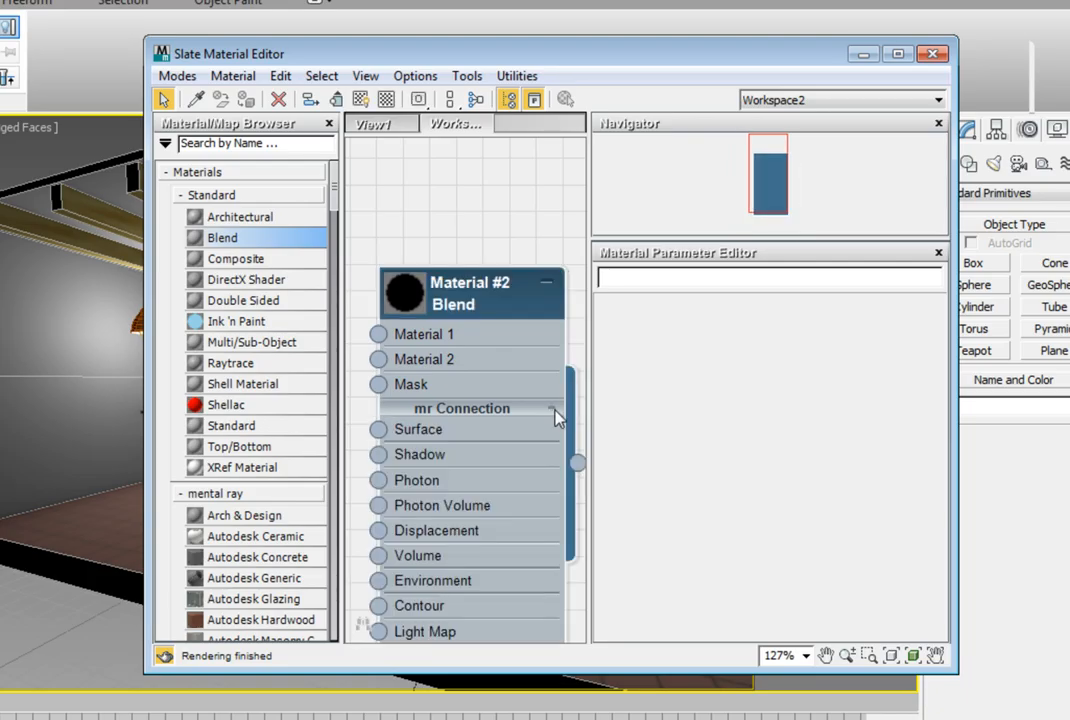
click(552, 408)
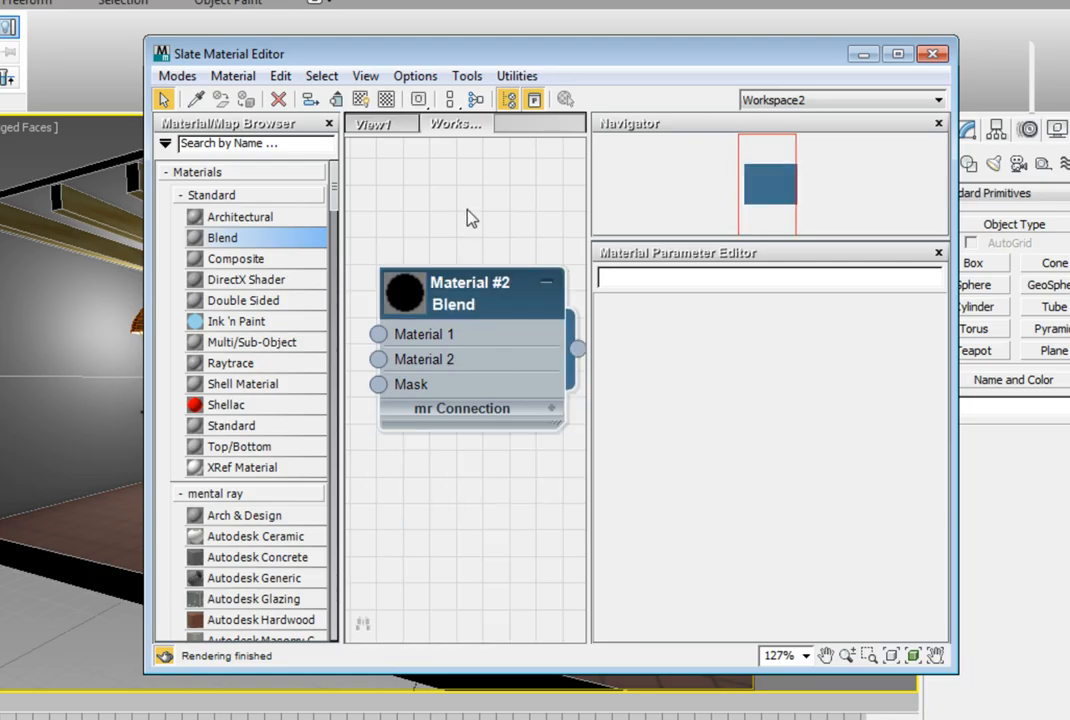
scroll(down, 3)
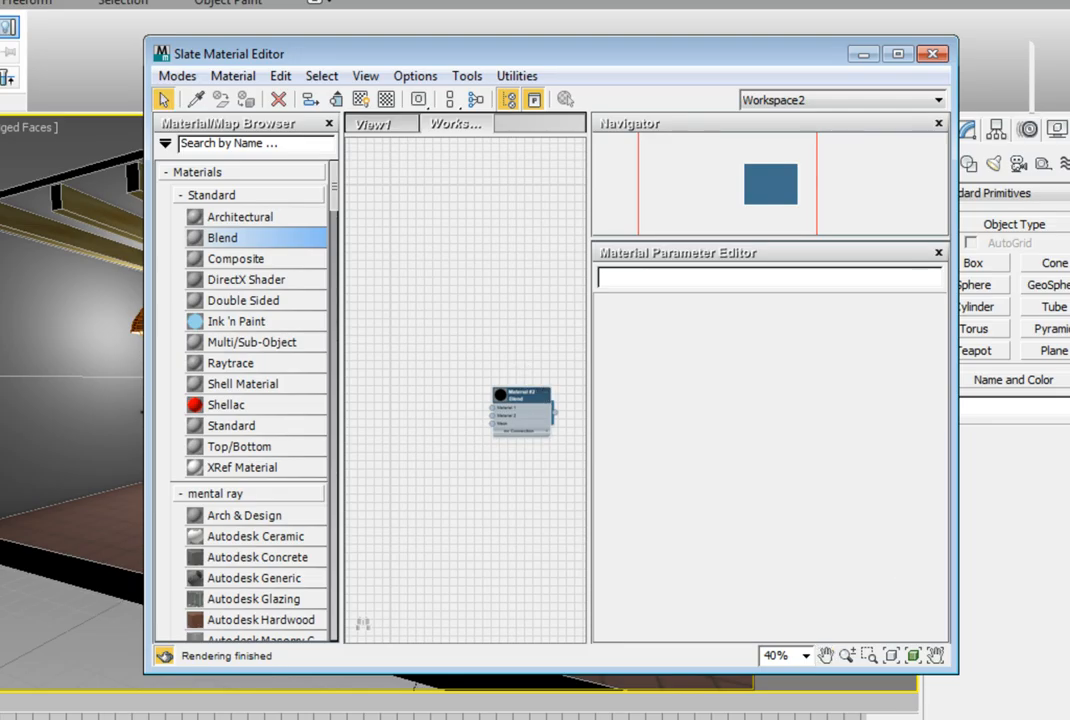
mouse_move(578, 410)
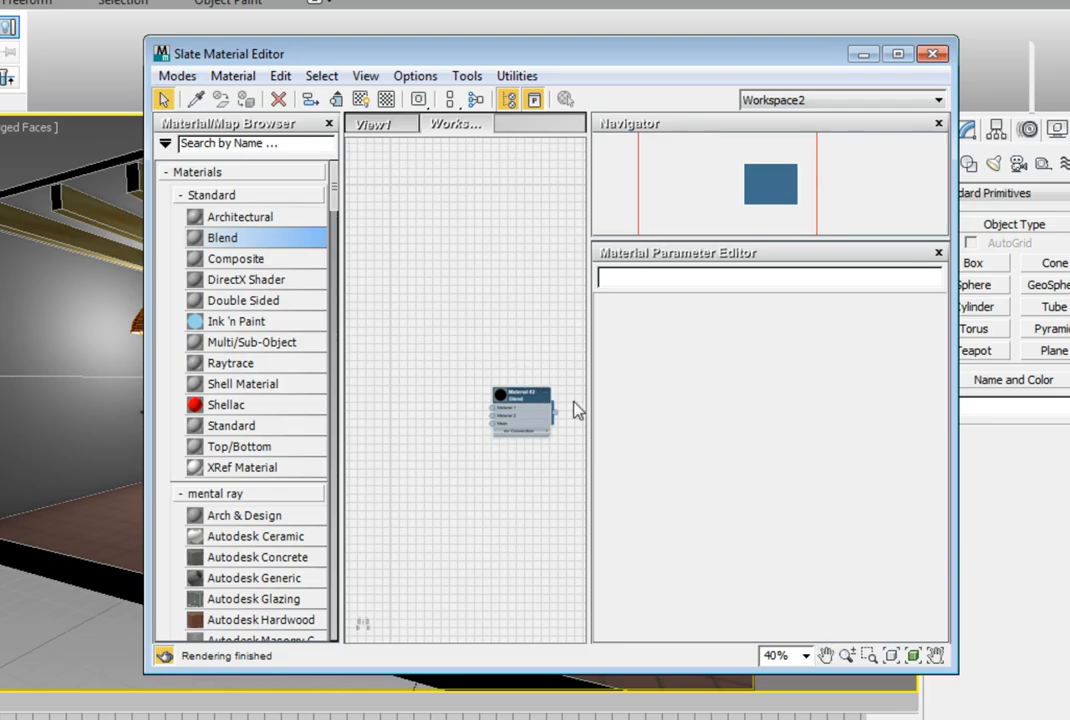
scroll(down, 3)
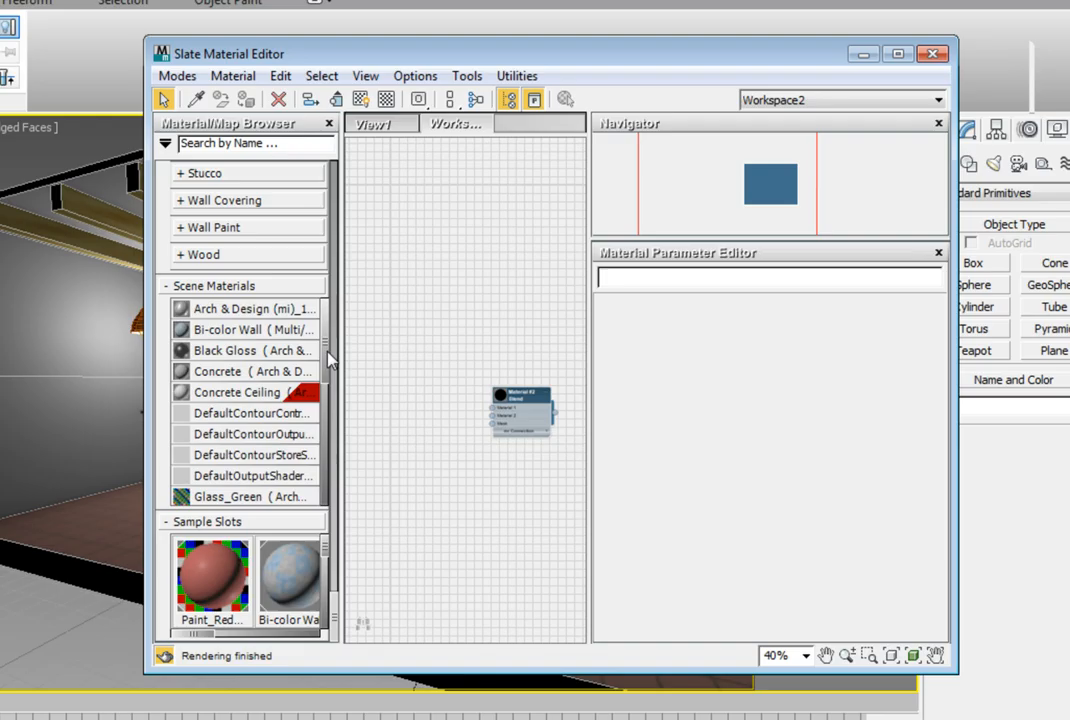
Add the Paint_Blue scene material to View1 as an instance for the Blend's Material 1
scroll(down, 3)
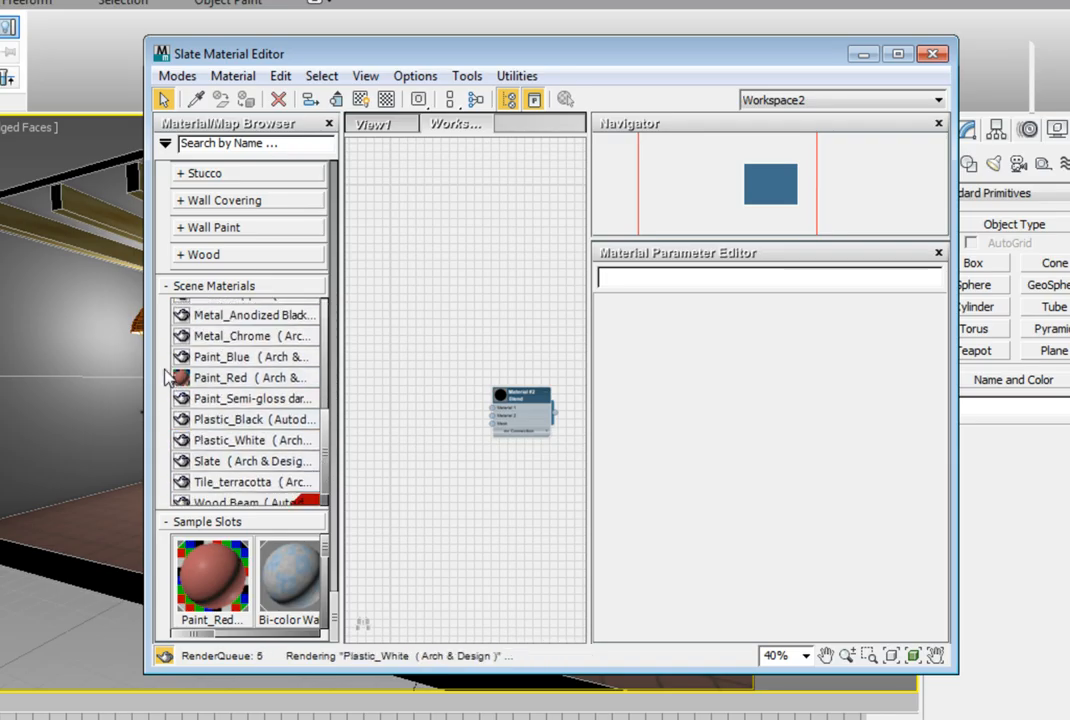
click(248, 356)
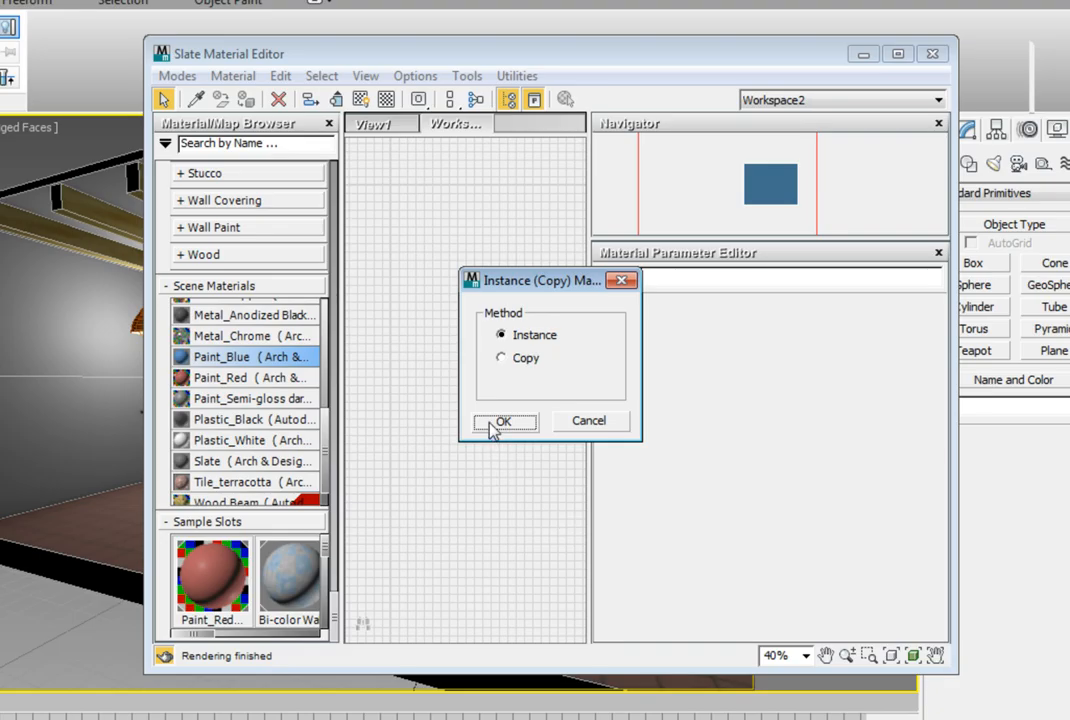
click(504, 420)
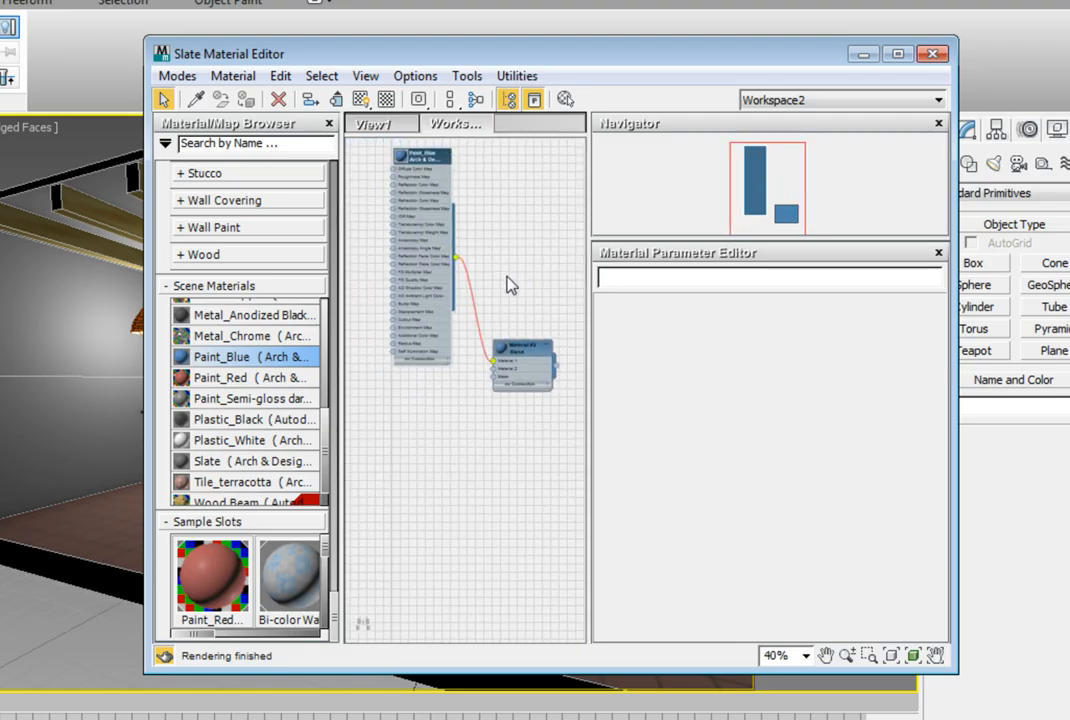
mouse_move(570, 518)
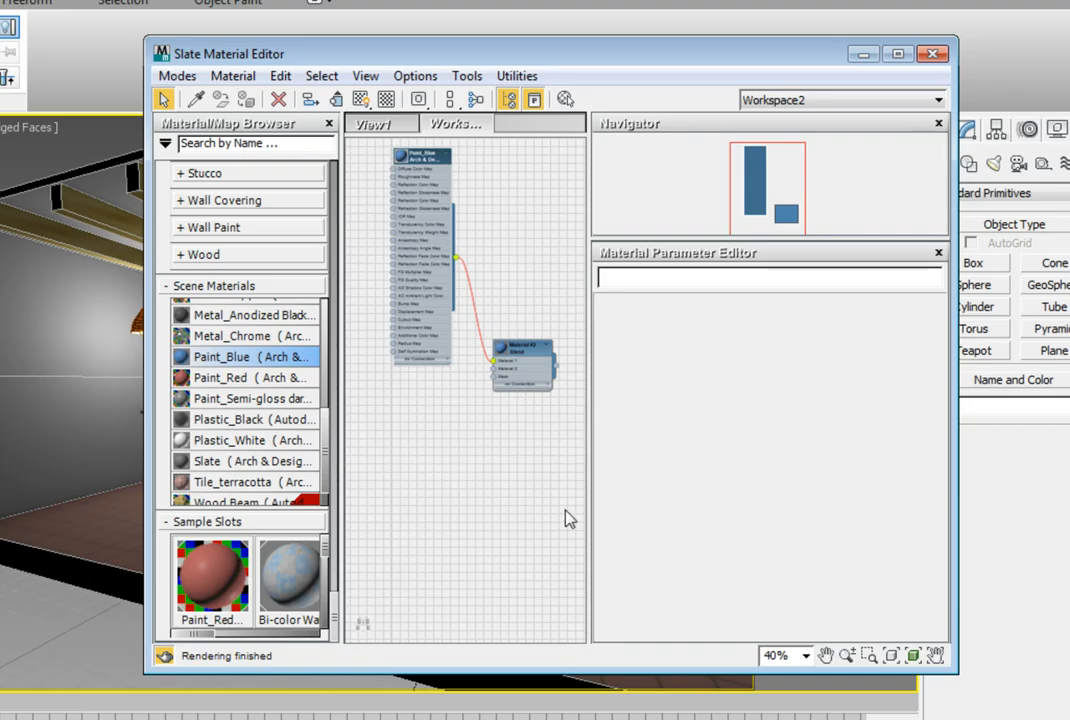
Add the Concrete scene material as an instance and wire it to the Blend's Material 2
scroll(up, 3)
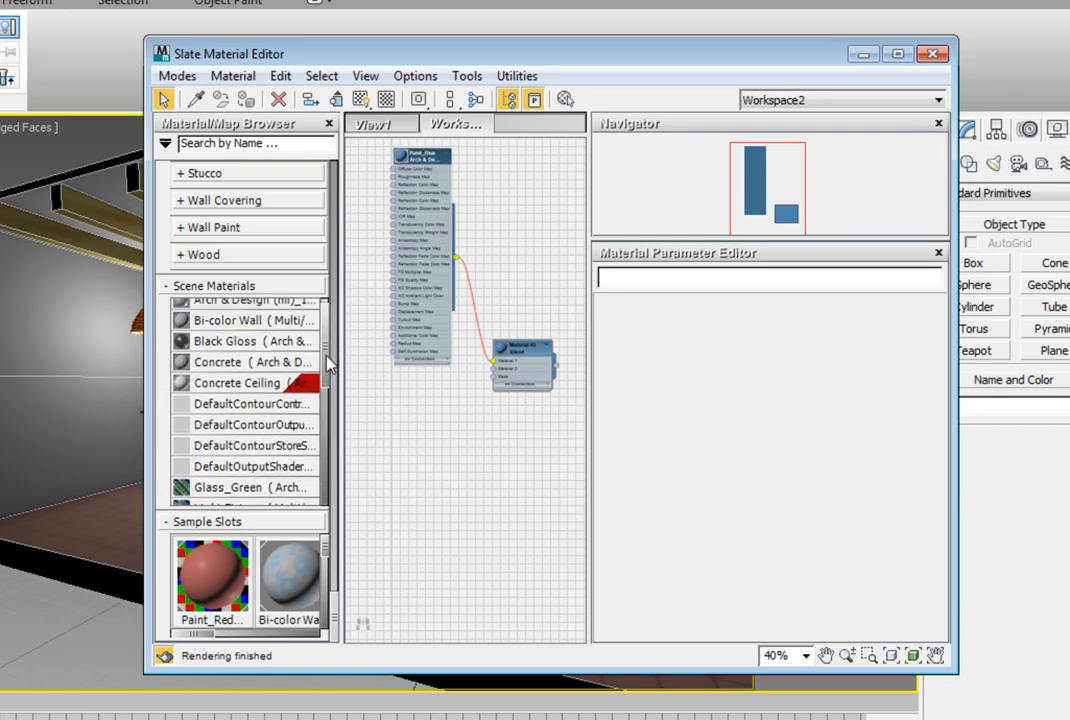
scroll(up, 3)
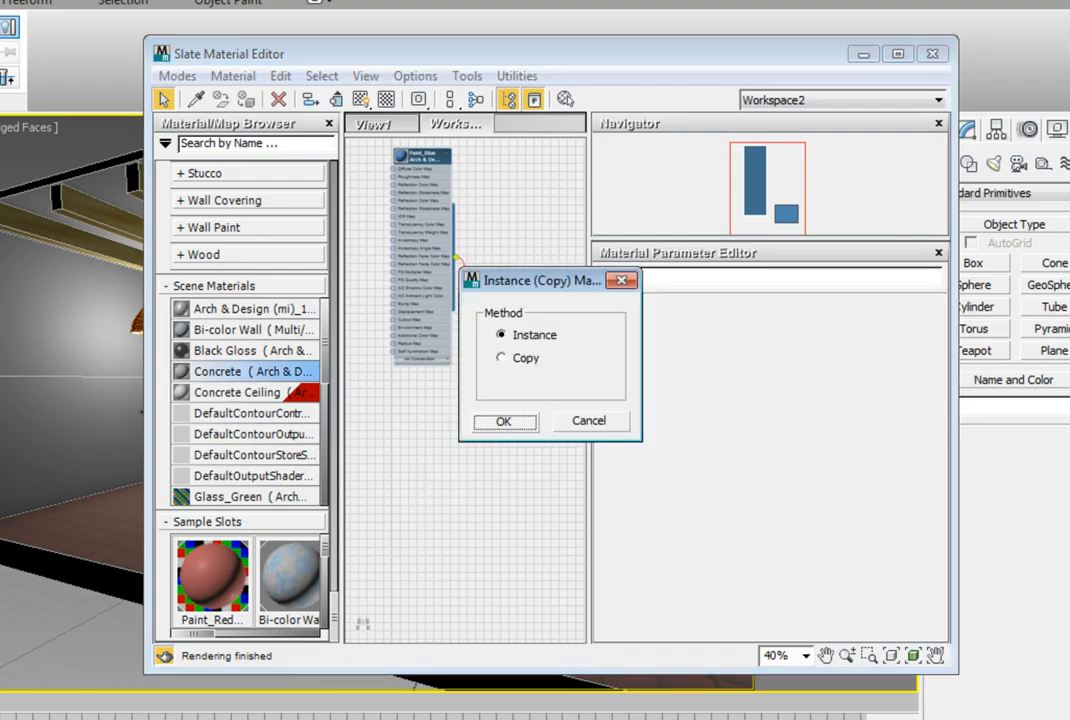
mouse_move(518, 348)
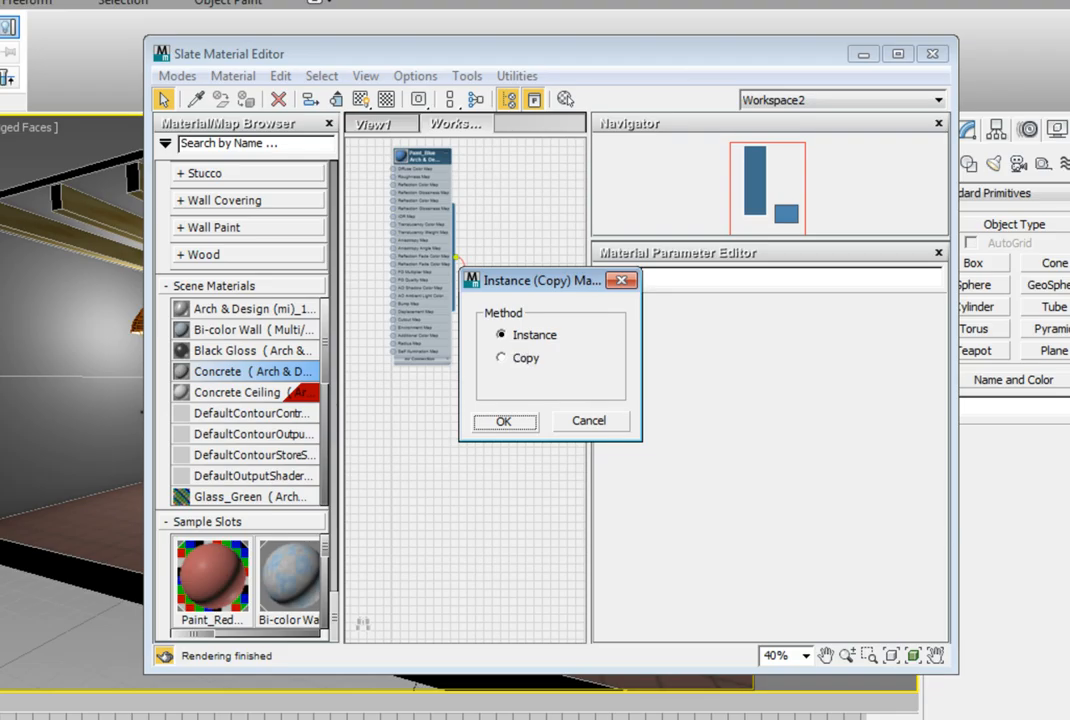
click(504, 420)
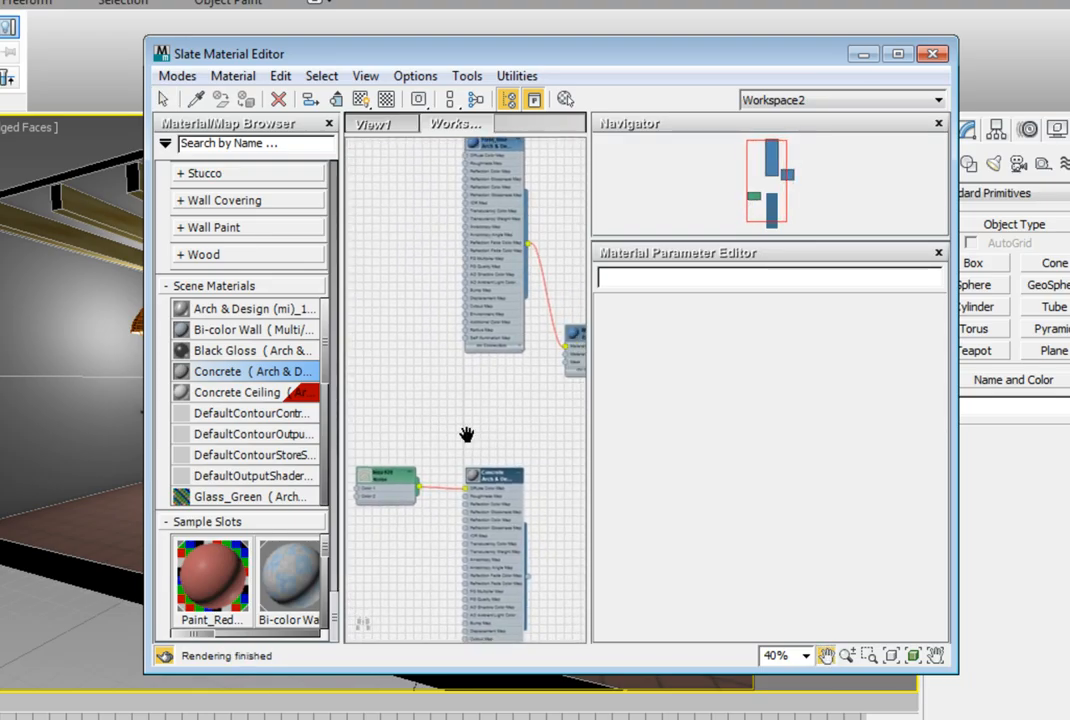
drag(468, 432, 376, 398)
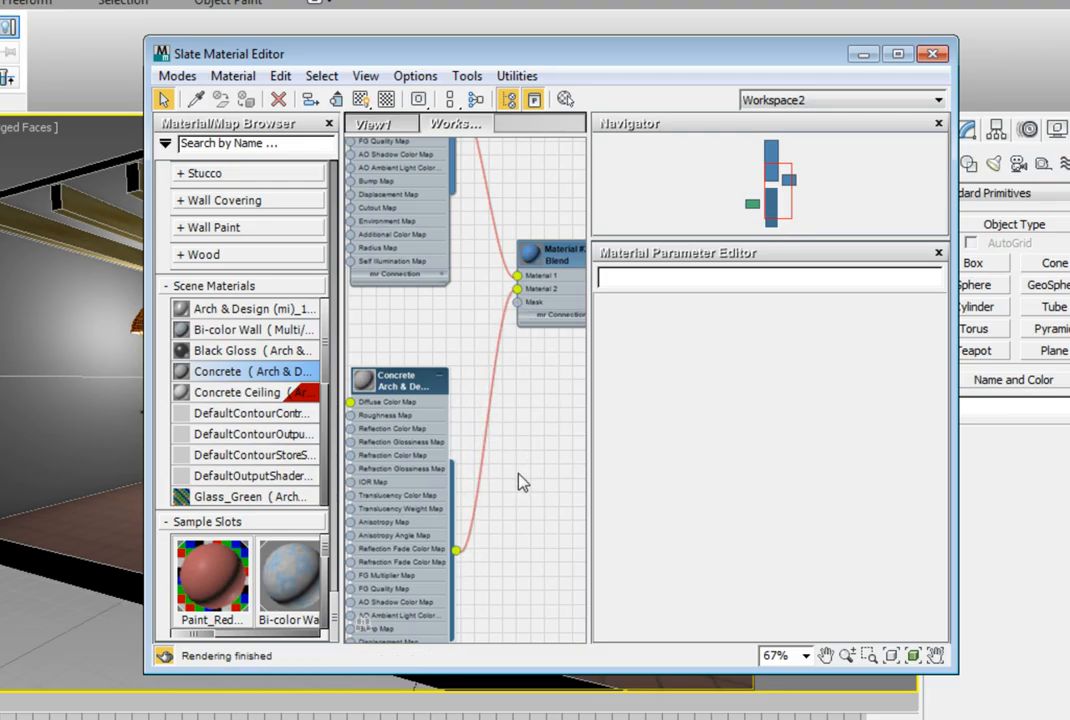
scroll(down, 3)
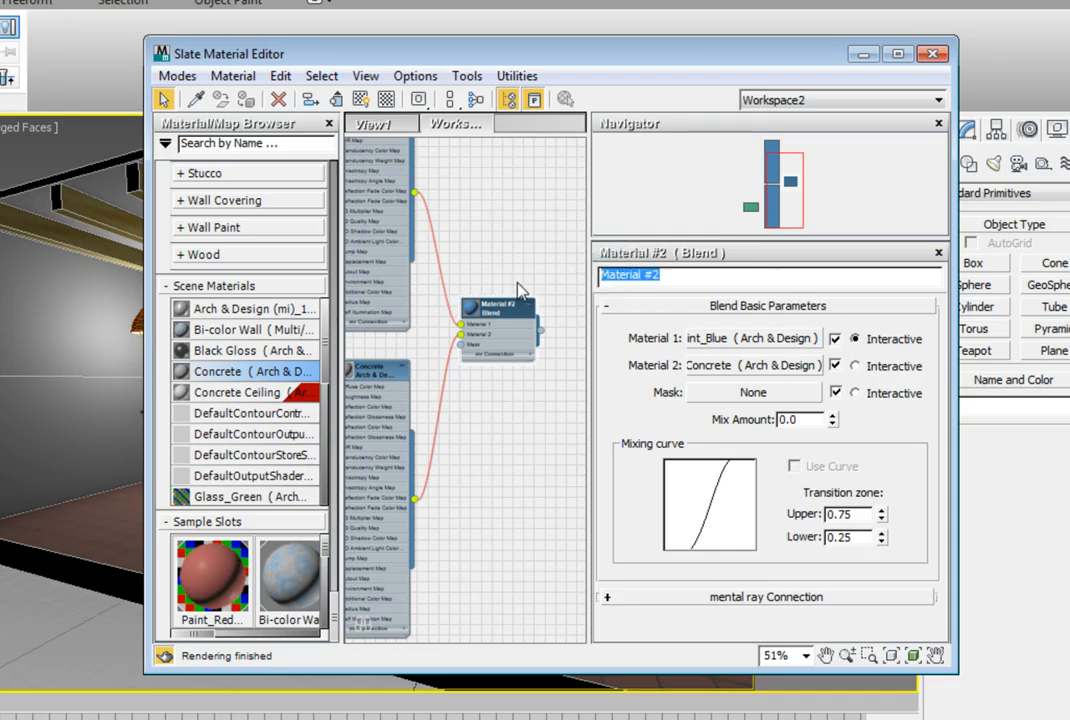
Name the Blend material wall_blend in its parameters
text(wall_blend)
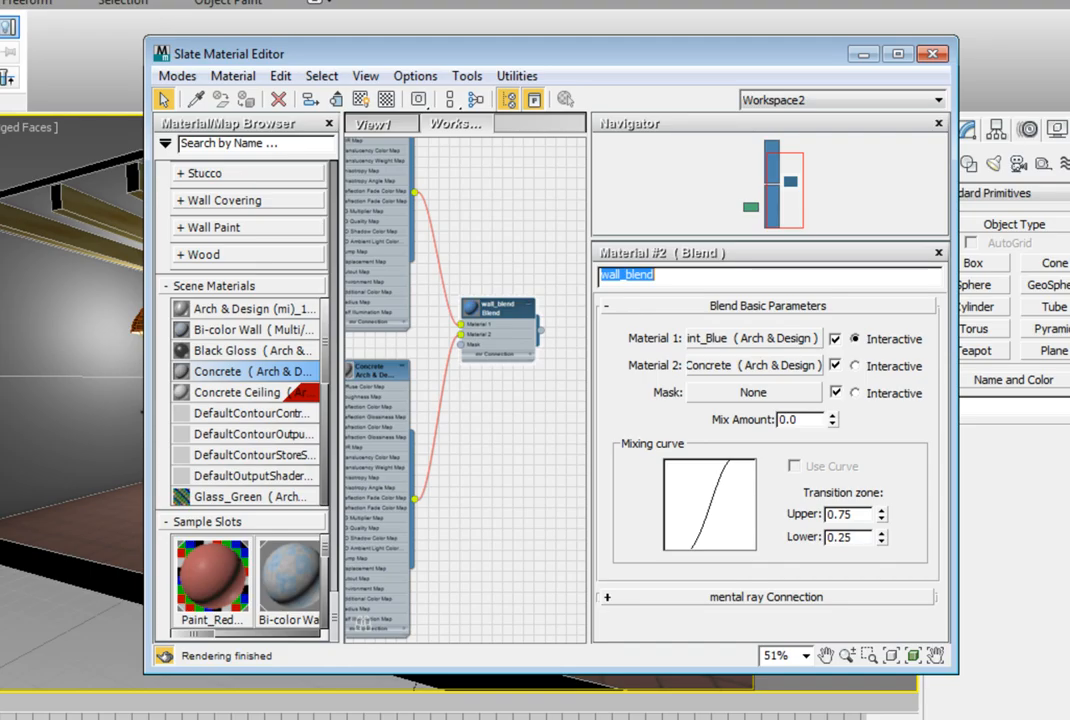
mouse_move(744, 60)
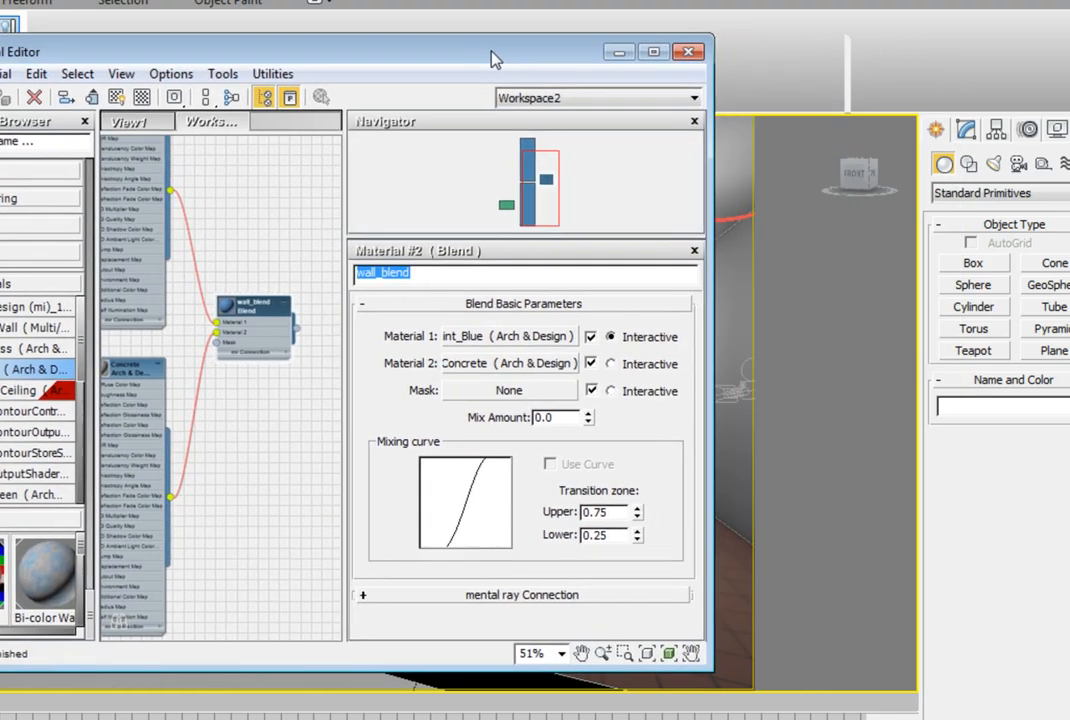
Drag the Slate Material Editor left to uncover the Camera viewport of the room
drag(496, 56, 332, 56)
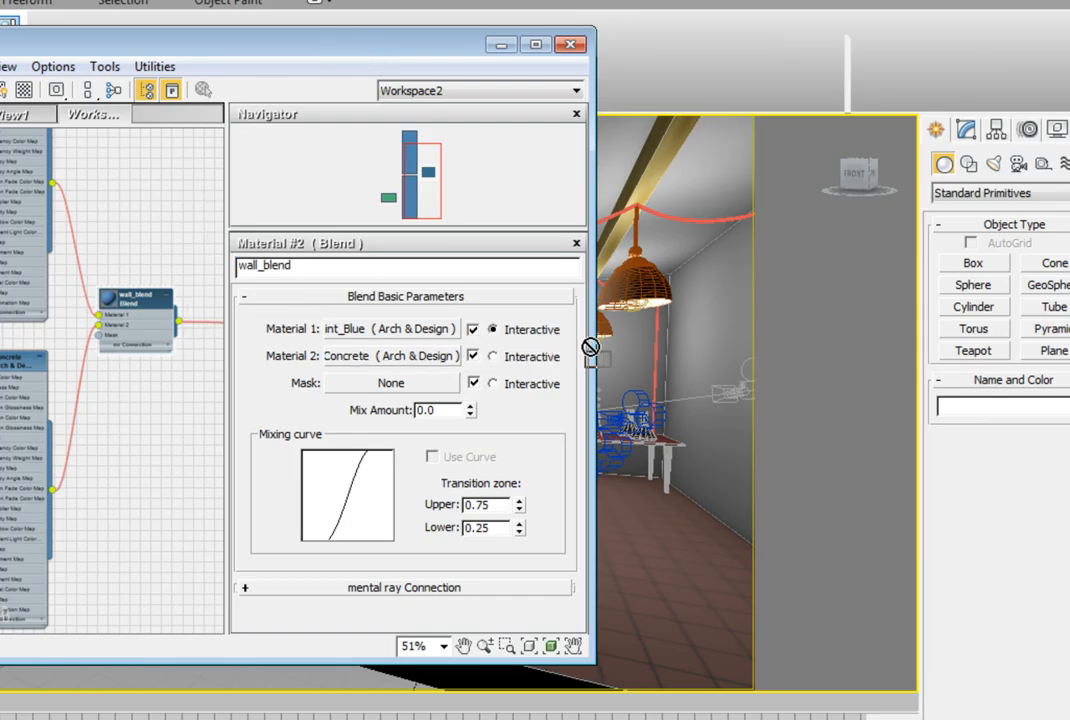
mouse_move(616, 378)
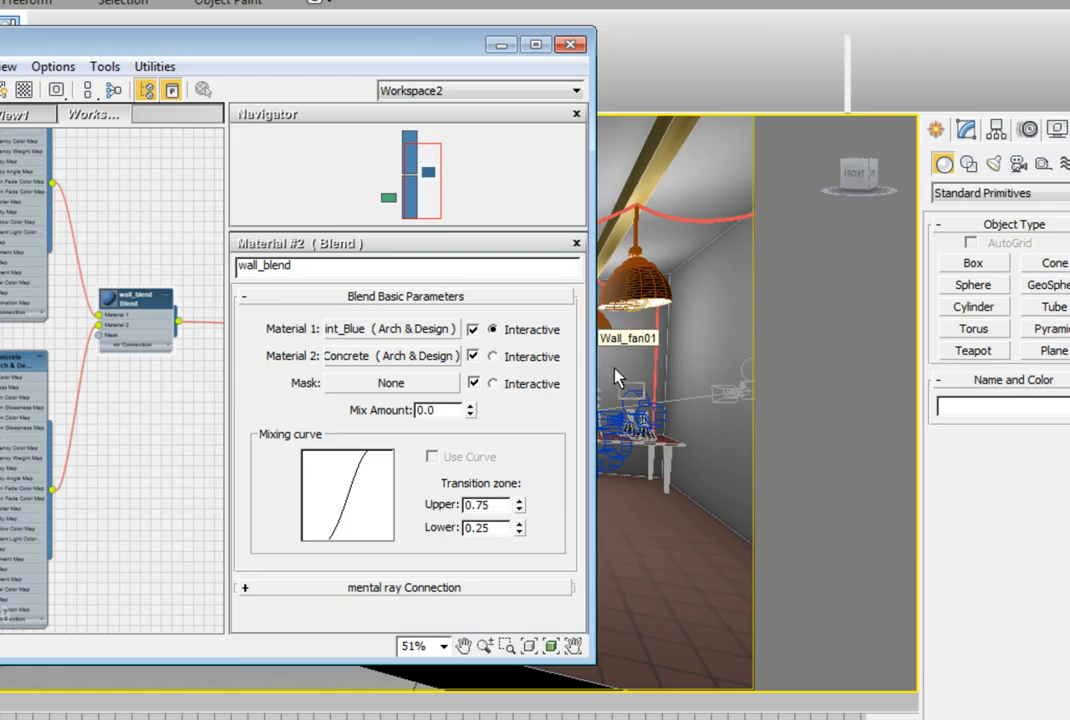